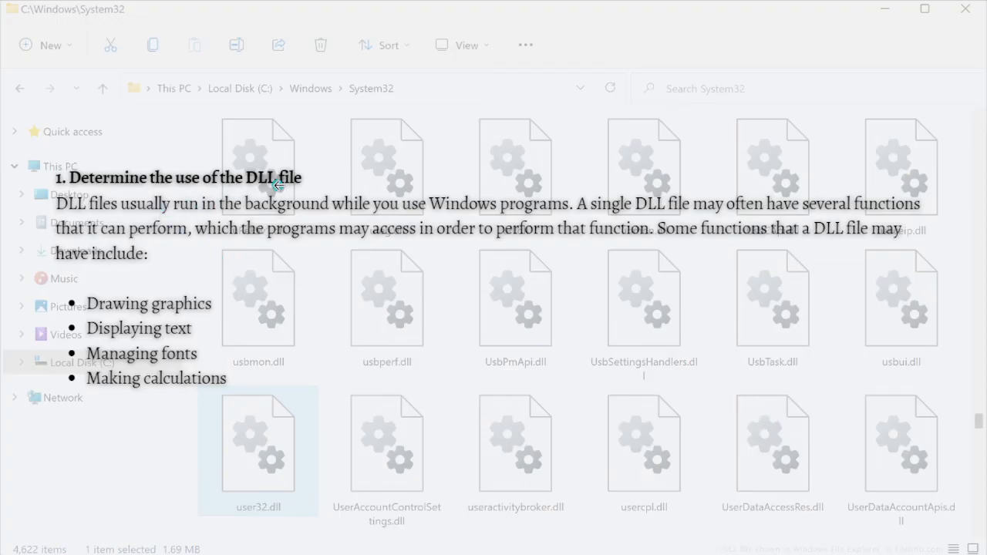
{"action": "mouse_move", "coordinate": [168, 260]}
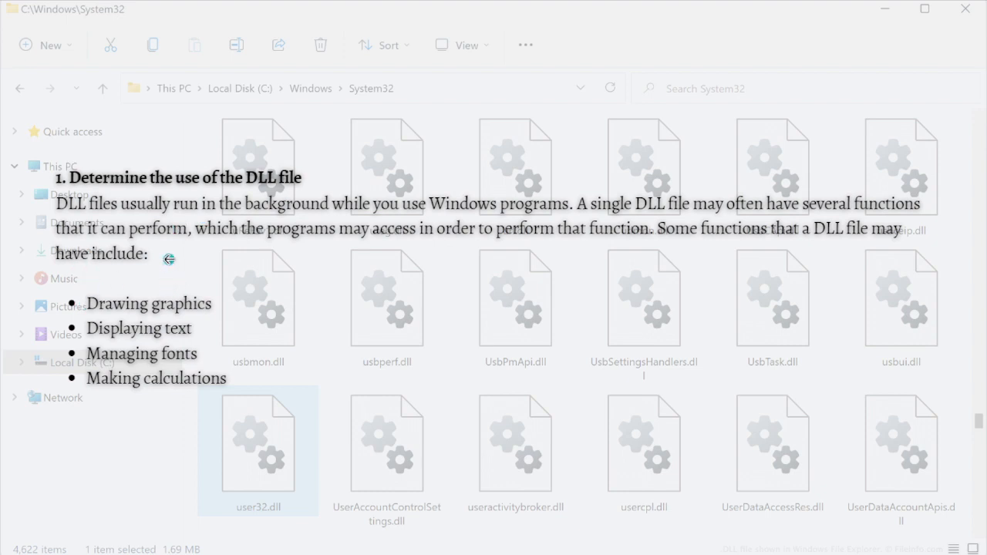
{"action": "mouse_move", "coordinate": [463, 234]}
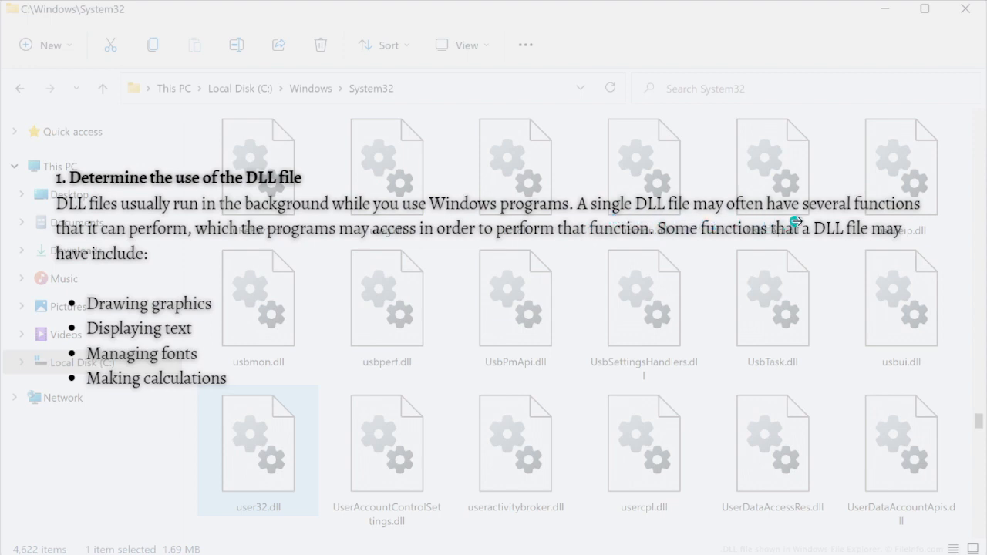
{"action": "mouse_move", "coordinate": [475, 394]}
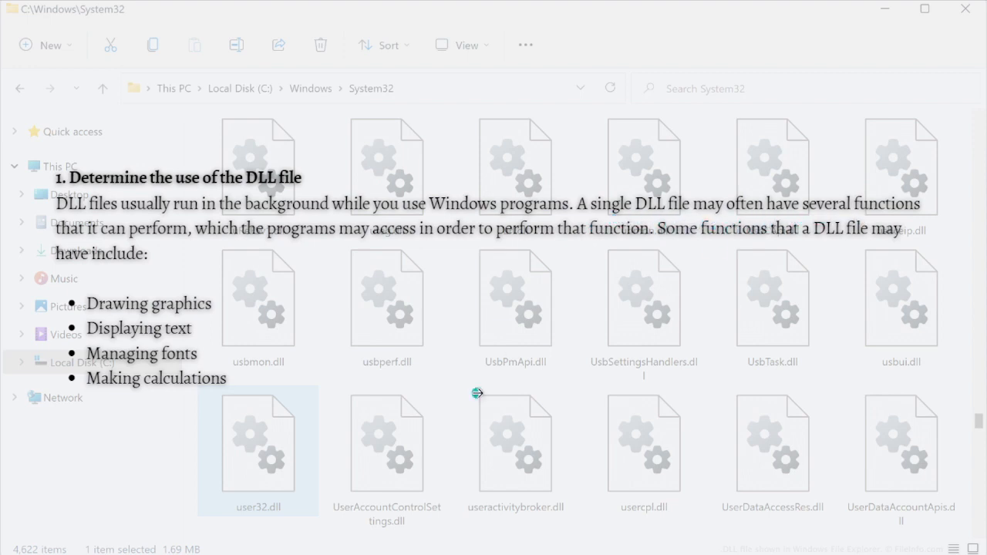
{"action": "mouse_move", "coordinate": [213, 274]}
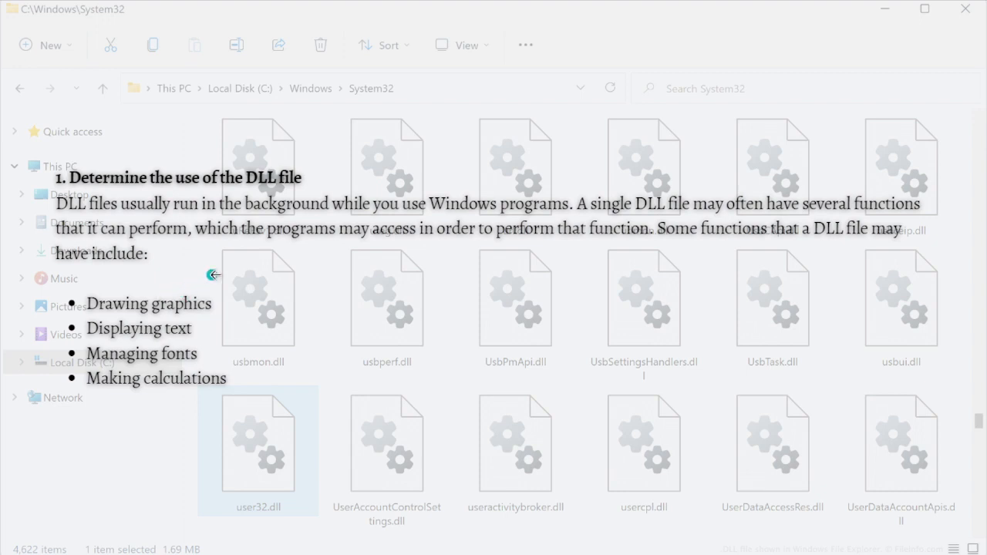
{"action": "mouse_move", "coordinate": [478, 259]}
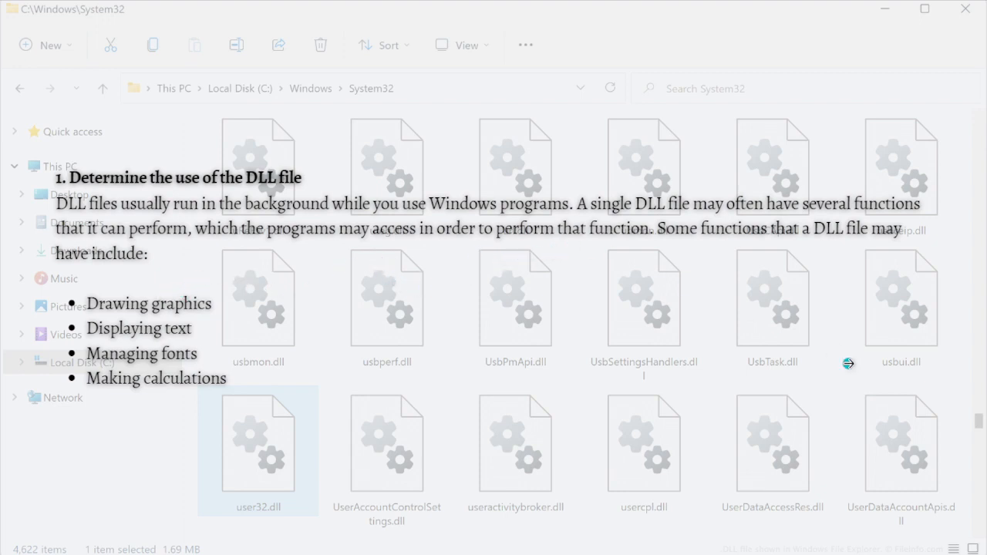
{"action": "mouse_move", "coordinate": [840, 253]}
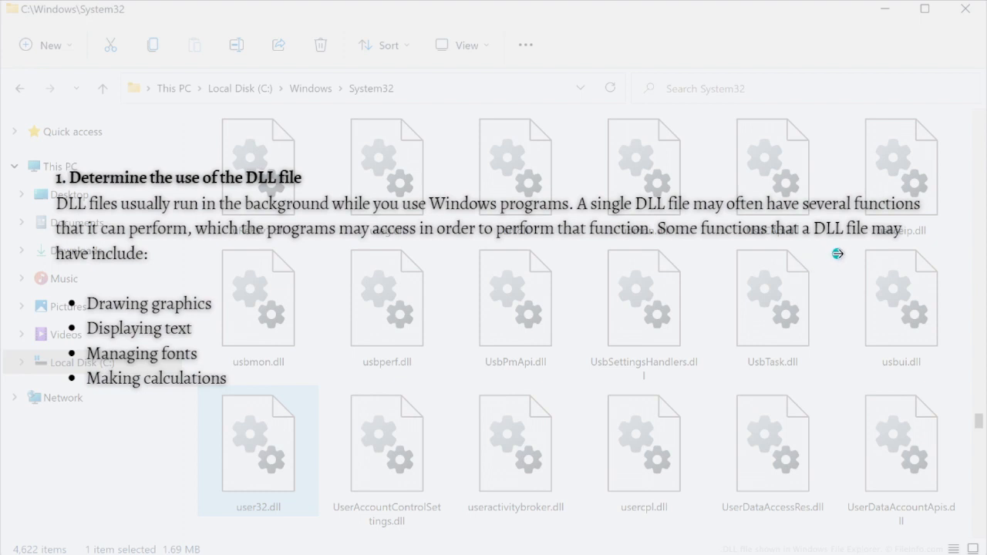
{"action": "mouse_move", "coordinate": [136, 323]}
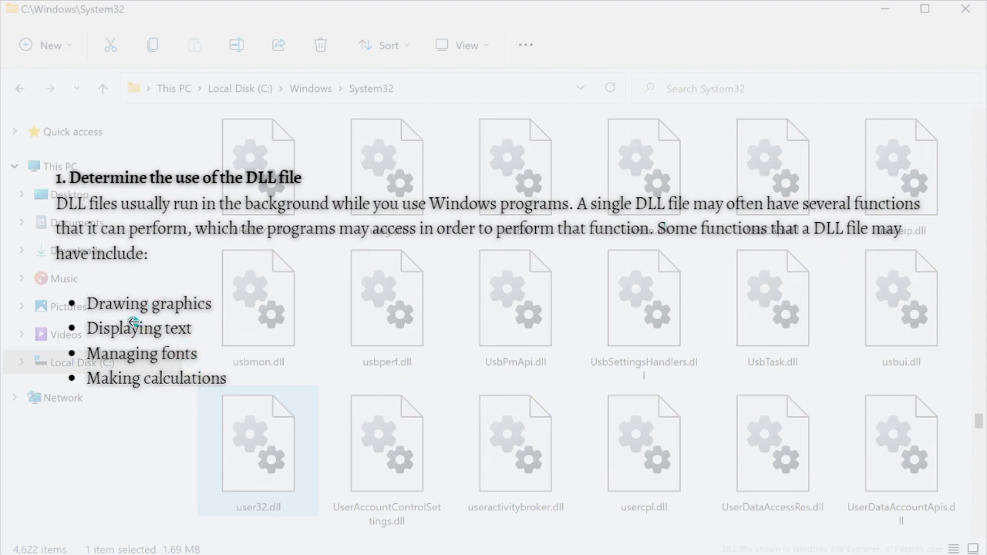
{"action": "mouse_move", "coordinate": [123, 378]}
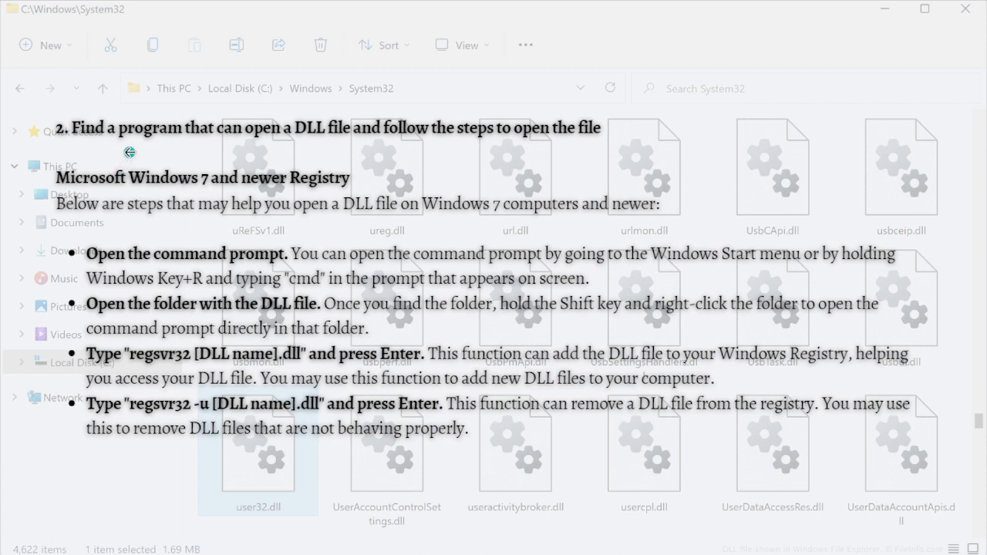
{"action": "mouse_move", "coordinate": [350, 143]}
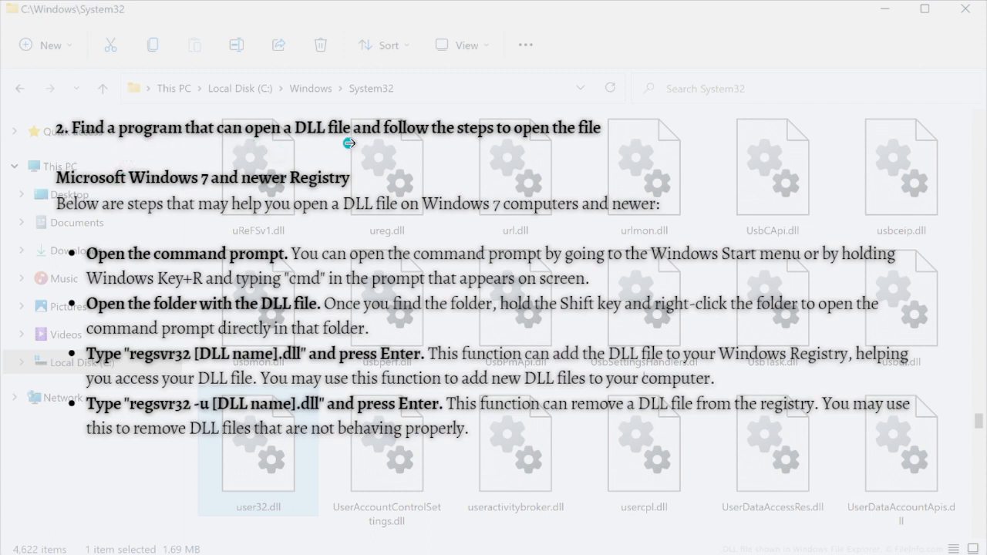
{"action": "mouse_move", "coordinate": [330, 302]}
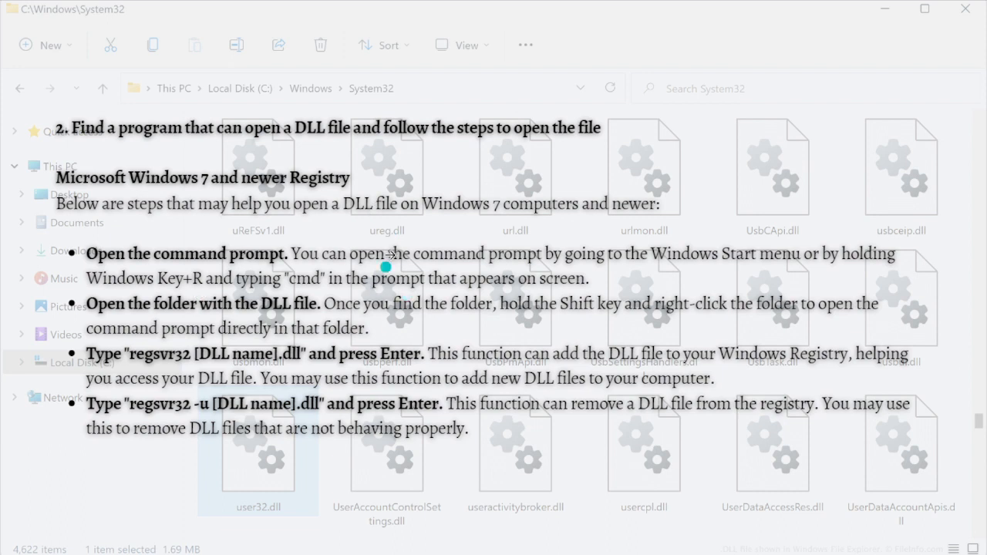
{"action": "mouse_move", "coordinate": [778, 389]}
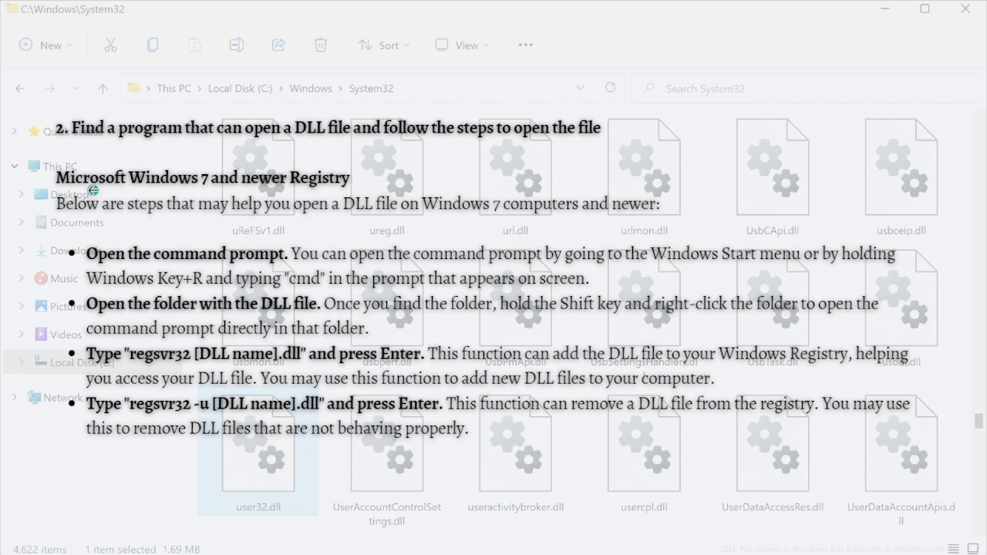
{"action": "mouse_move", "coordinate": [309, 202]}
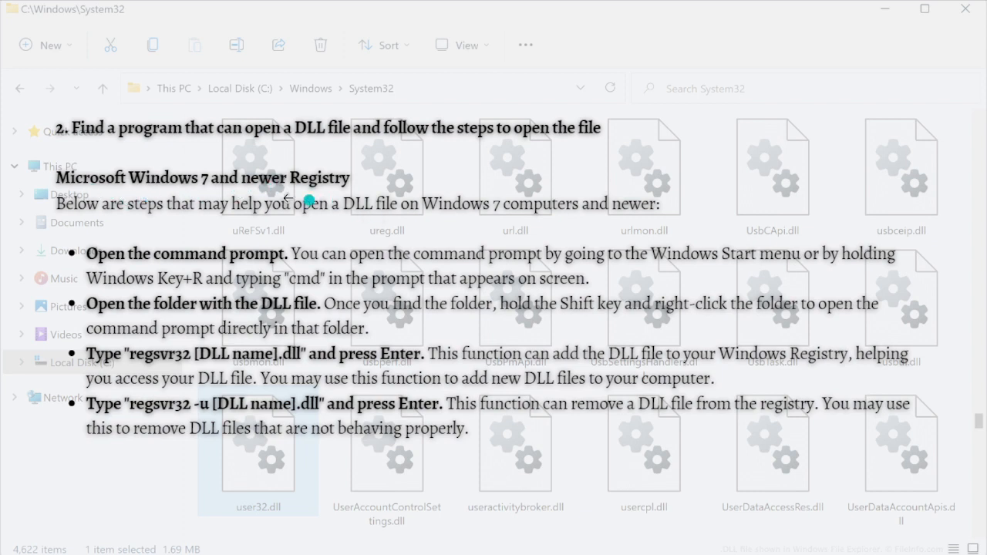
{"action": "mouse_move", "coordinate": [419, 318]}
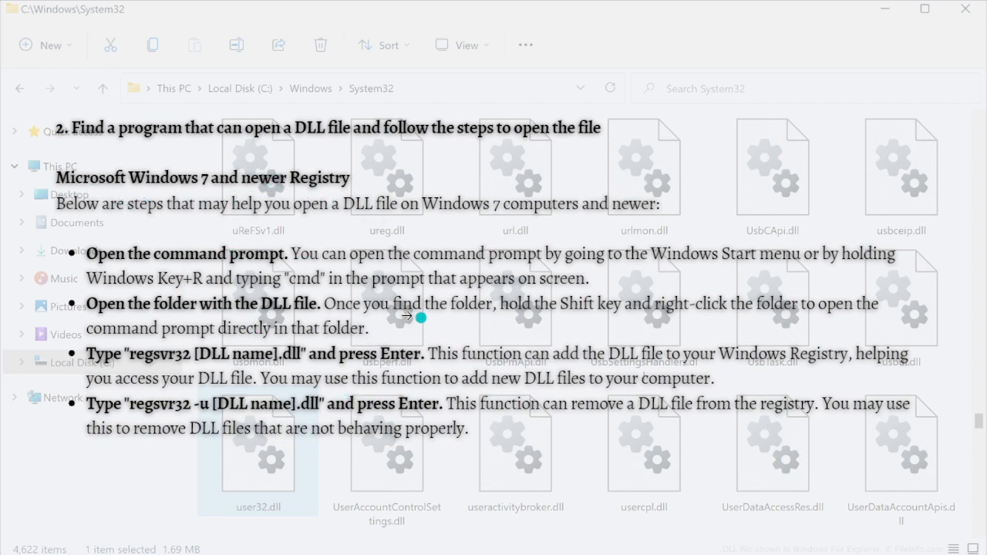
{"action": "mouse_move", "coordinate": [326, 346]}
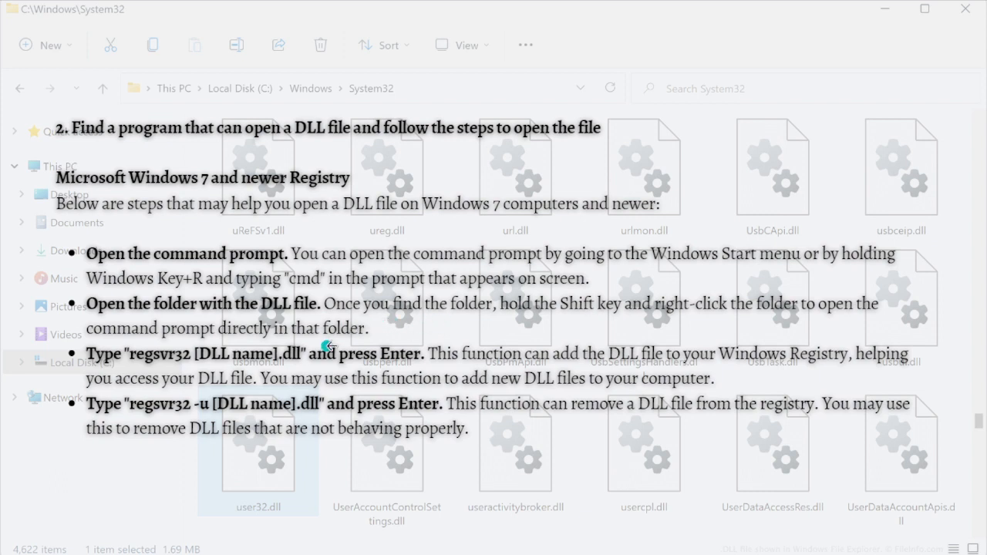
{"action": "mouse_move", "coordinate": [307, 371]}
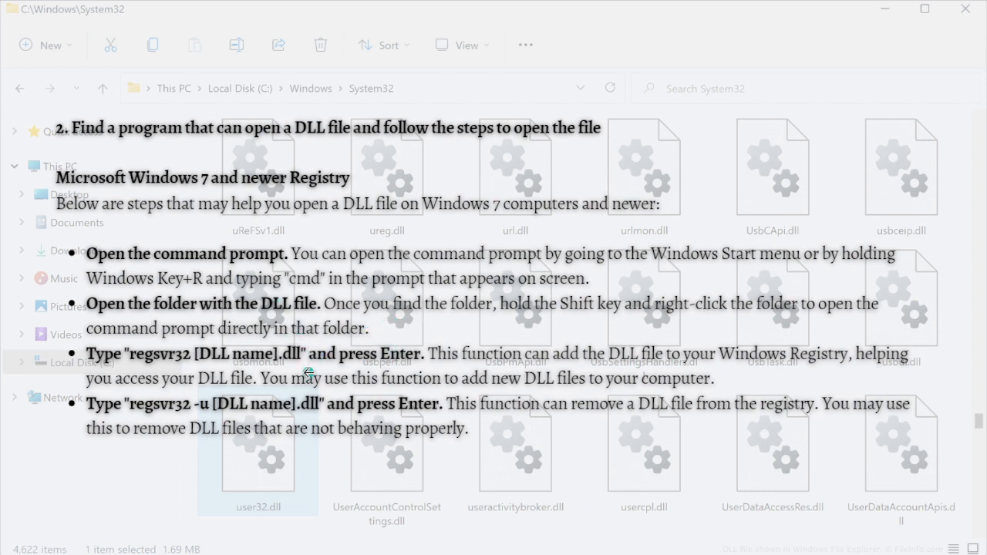
{"action": "mouse_move", "coordinate": [263, 261]}
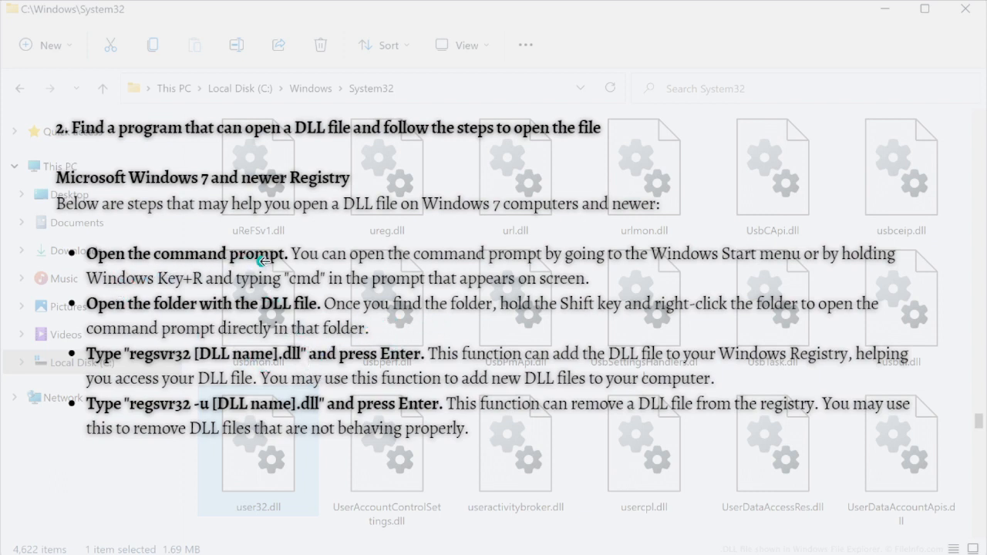
{"action": "mouse_move", "coordinate": [624, 272]}
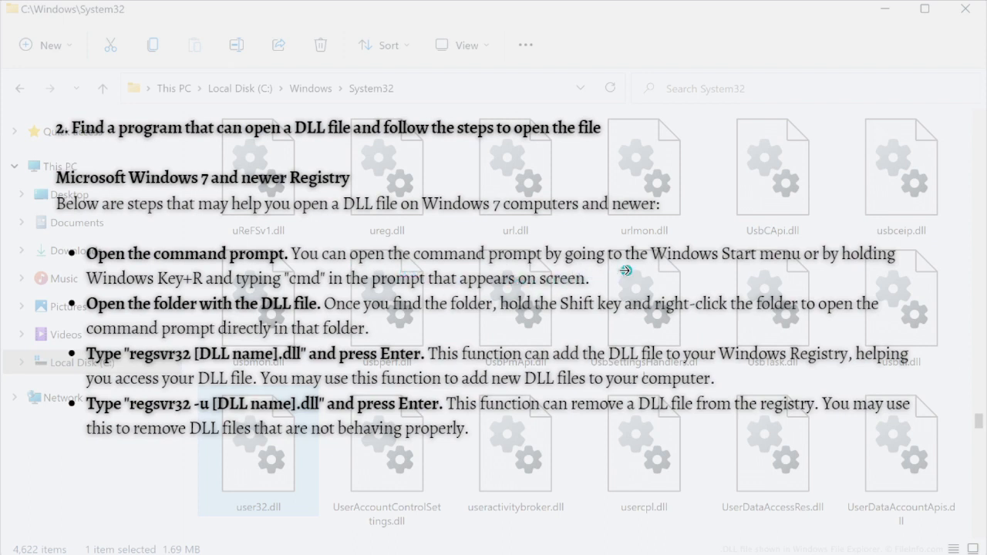
{"action": "mouse_move", "coordinate": [851, 270]}
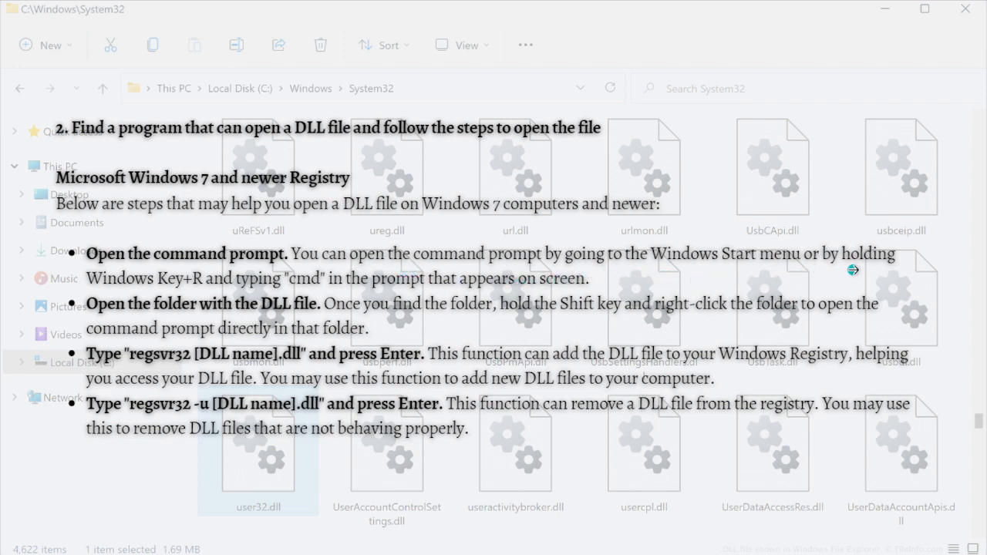
{"action": "mouse_move", "coordinate": [219, 295]}
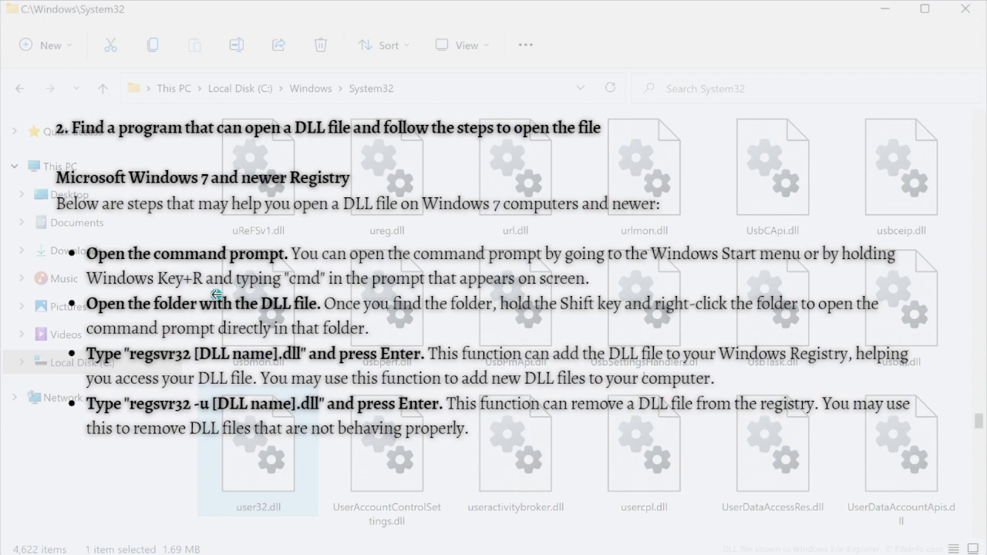
{"action": "mouse_move", "coordinate": [331, 284]}
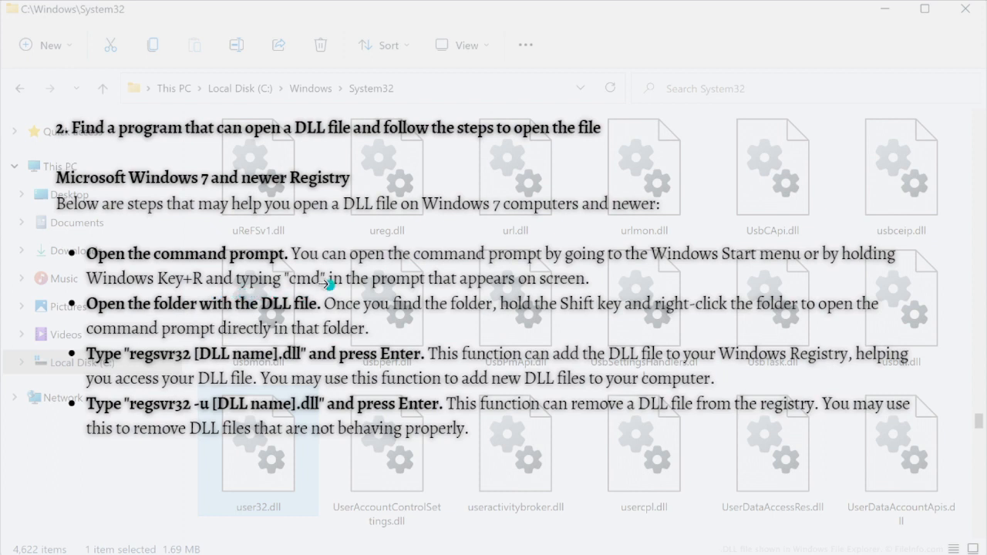
{"action": "mouse_move", "coordinate": [476, 299]}
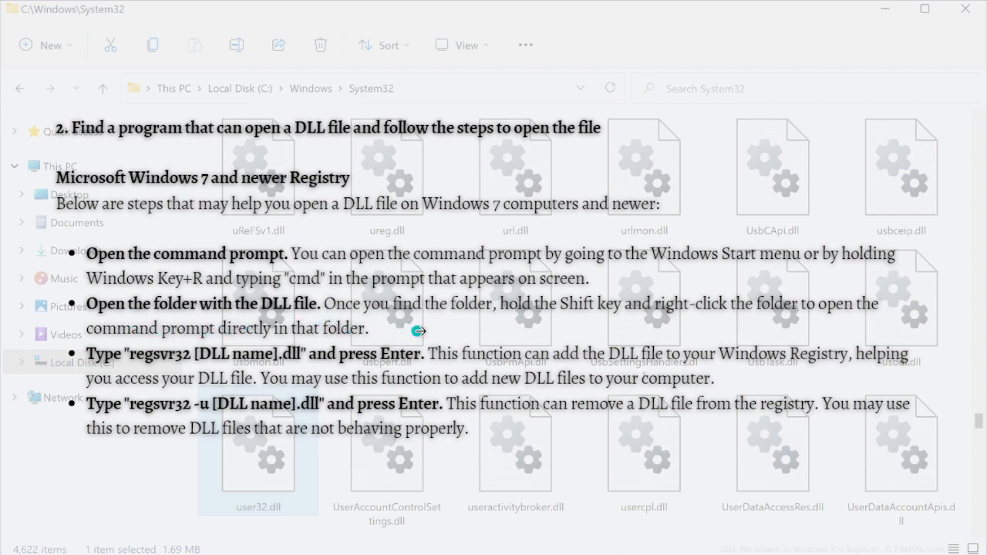
{"action": "mouse_move", "coordinate": [676, 327]}
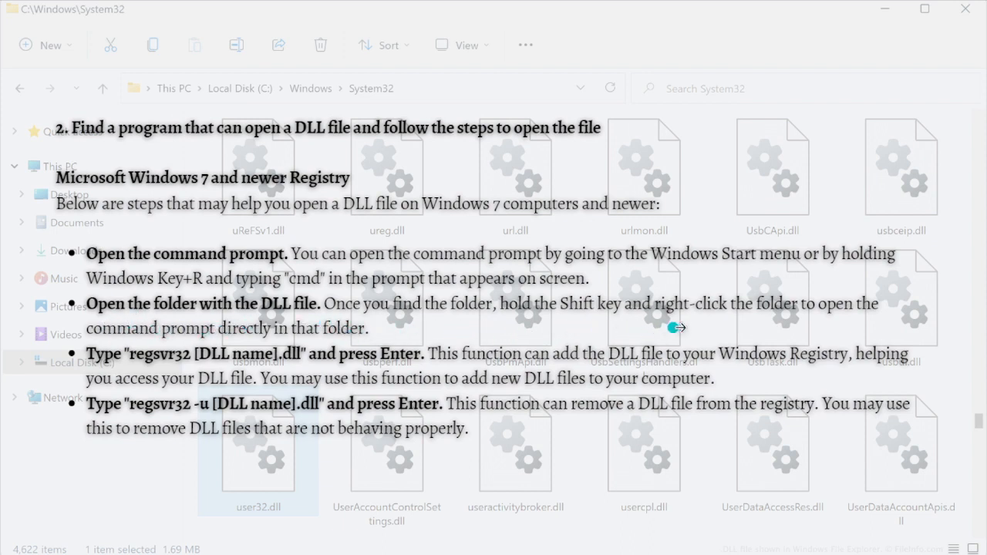
{"action": "mouse_move", "coordinate": [139, 346]}
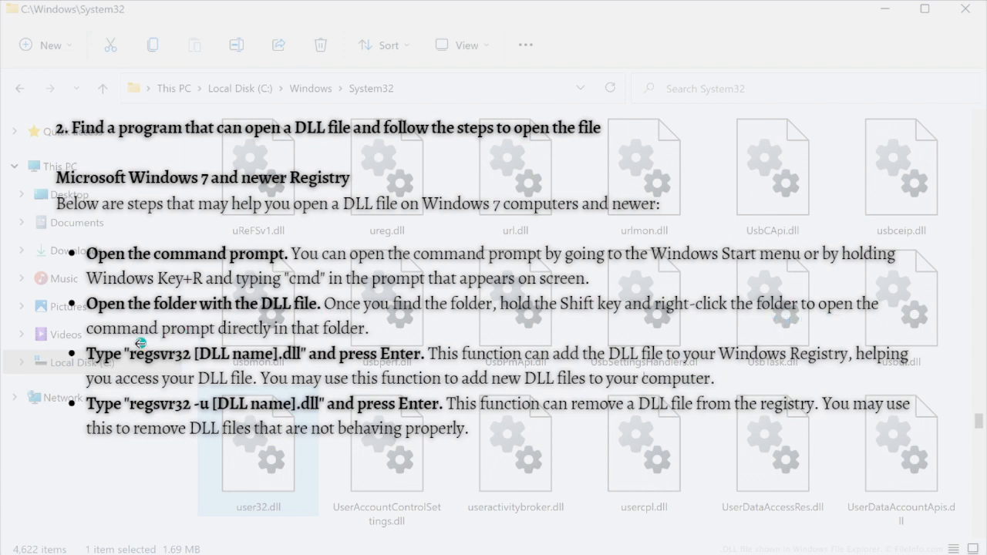
{"action": "mouse_move", "coordinate": [301, 333]}
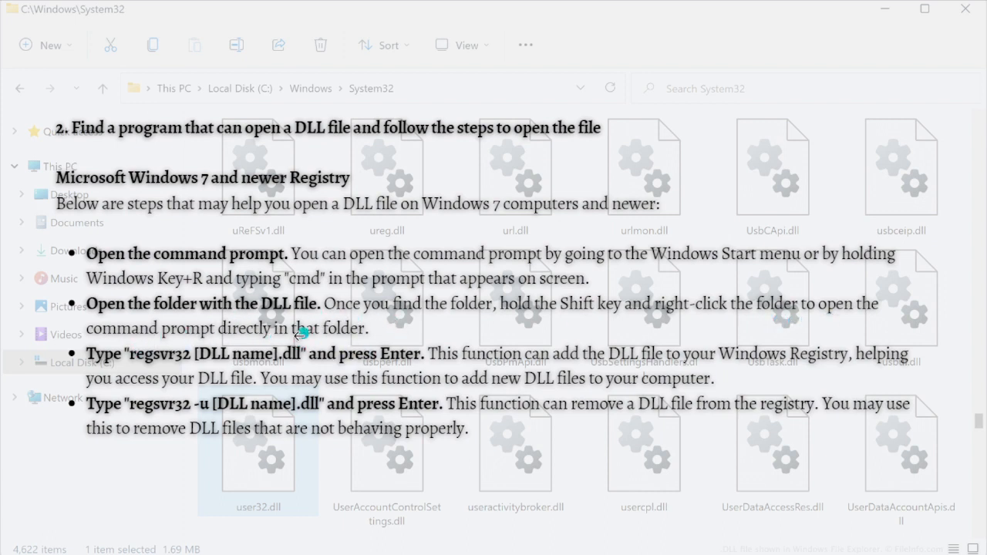
{"action": "mouse_move", "coordinate": [135, 367]}
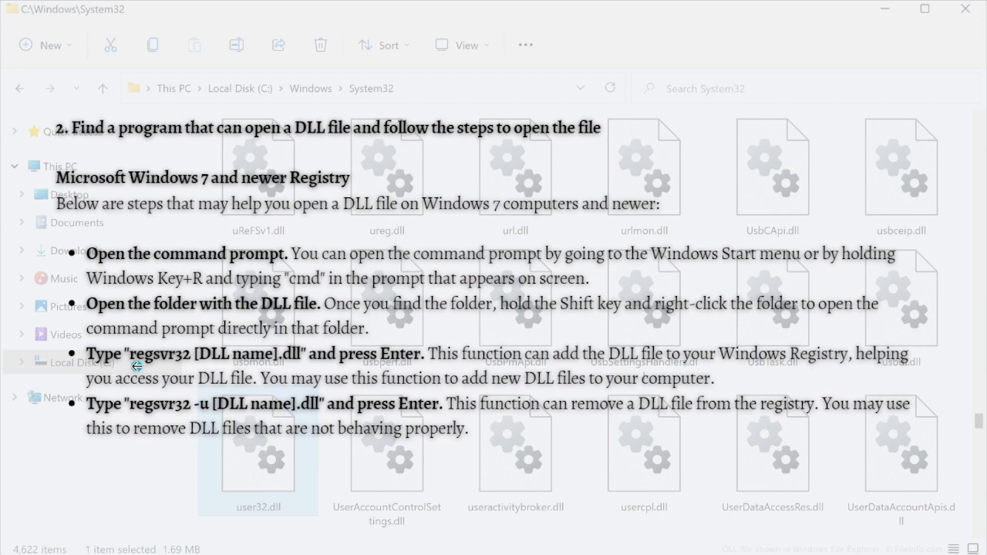
{"action": "mouse_move", "coordinate": [179, 361]}
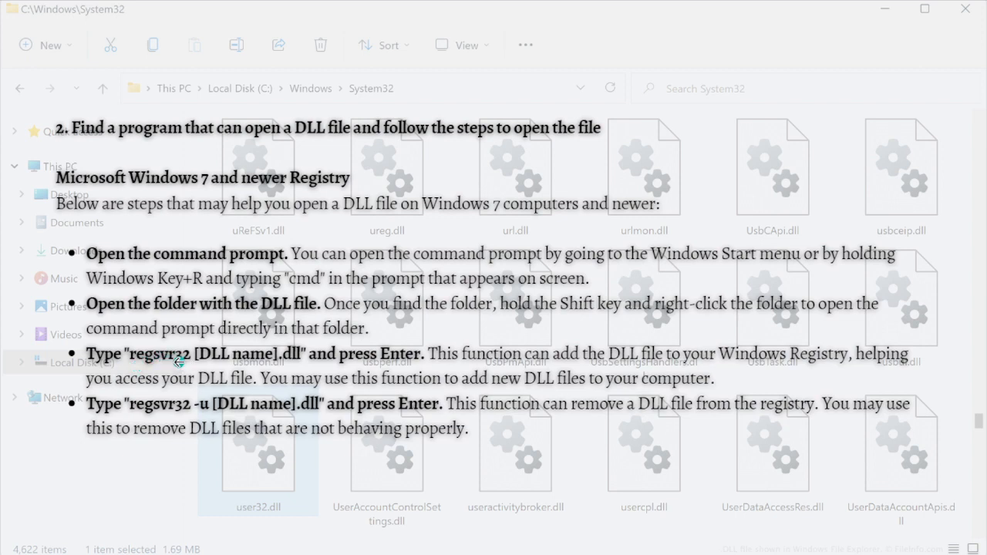
{"action": "mouse_move", "coordinate": [247, 348]}
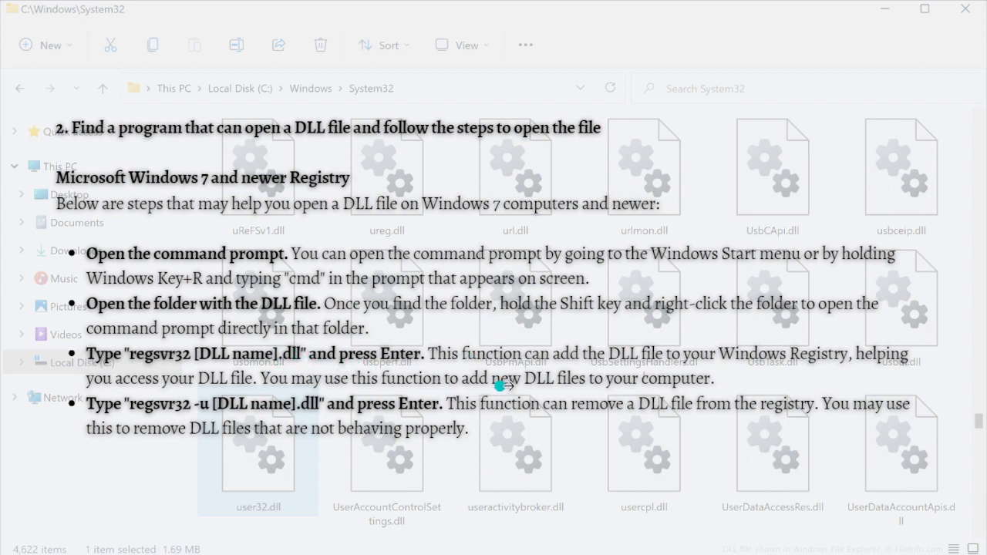
{"action": "mouse_move", "coordinate": [725, 372]}
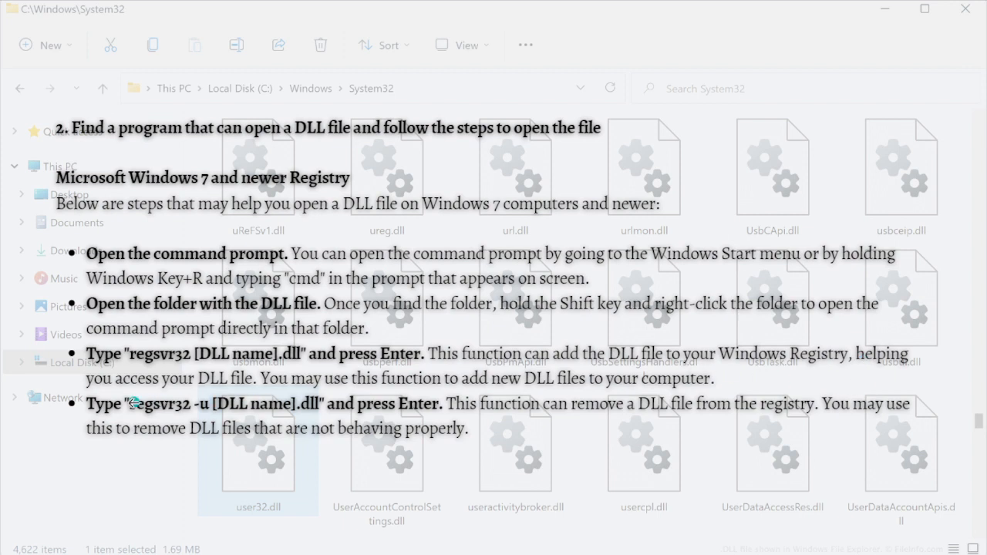
{"action": "mouse_move", "coordinate": [343, 415]}
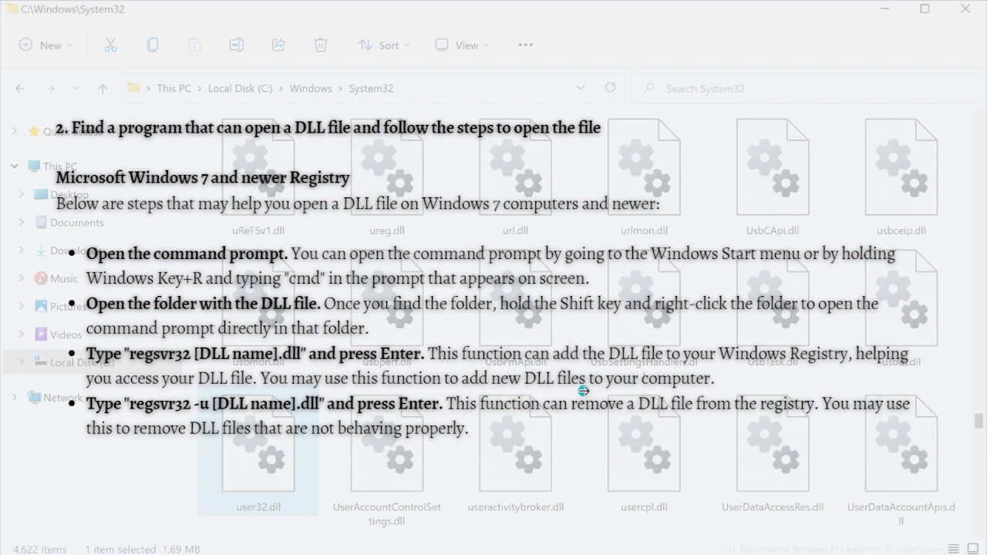
{"action": "mouse_move", "coordinate": [67, 460]}
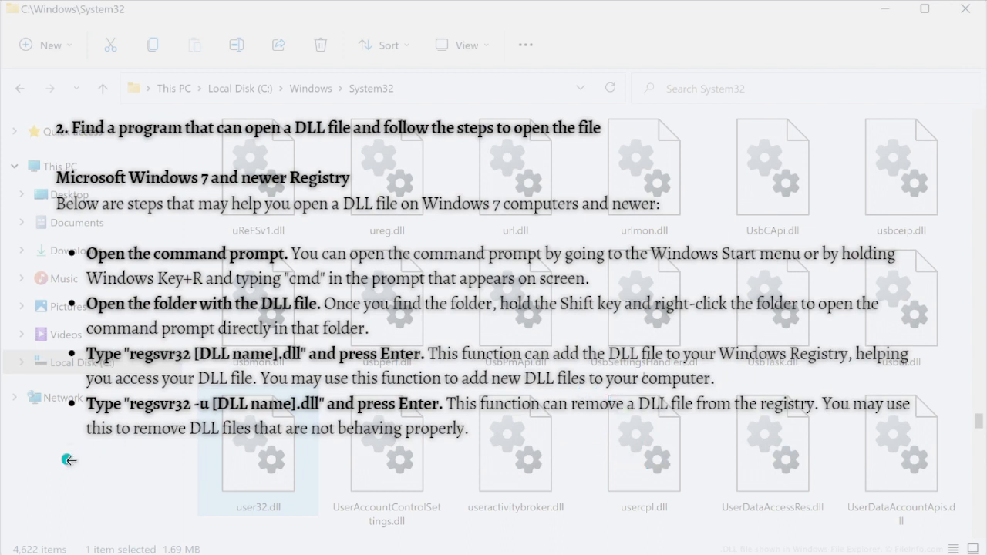
{"action": "mouse_move", "coordinate": [134, 420]}
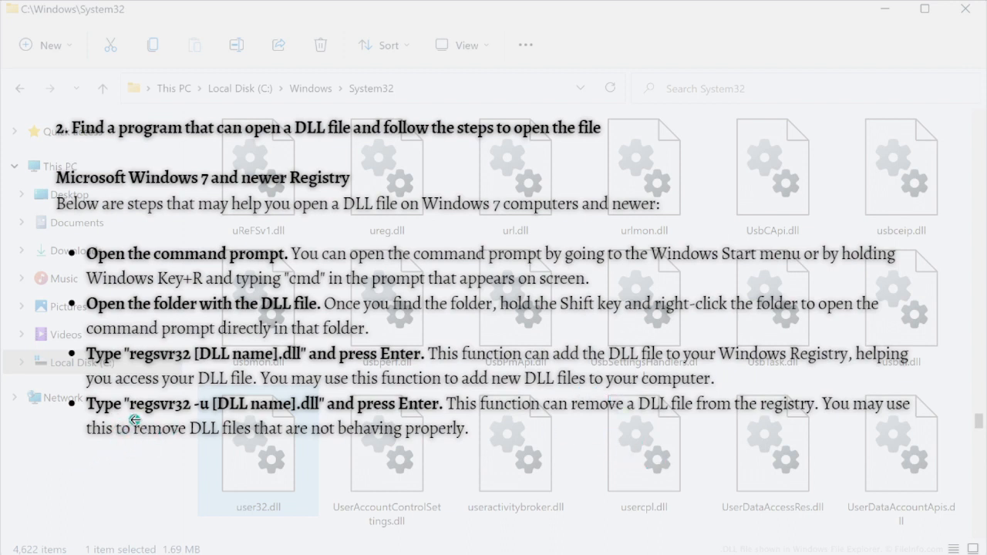
{"action": "mouse_move", "coordinate": [148, 410]}
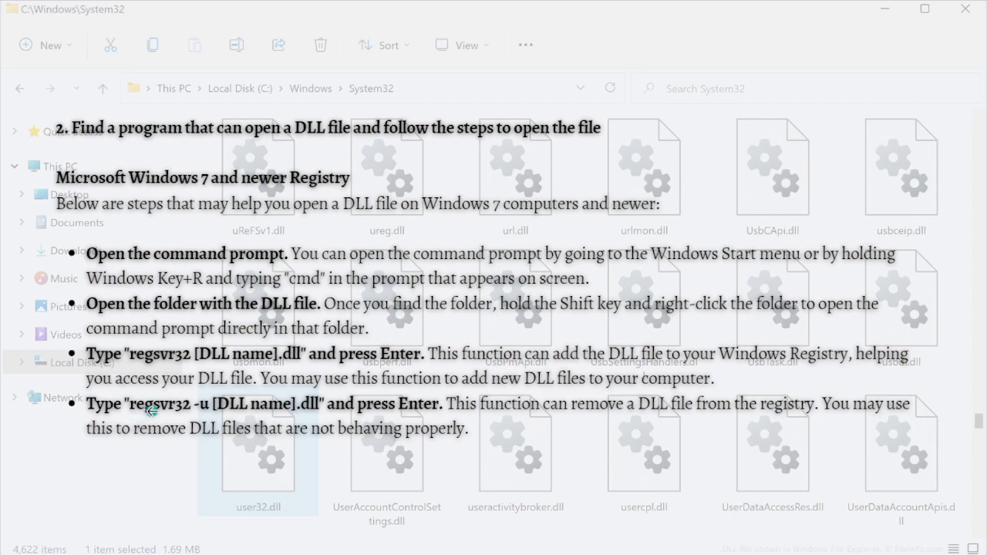
{"action": "mouse_move", "coordinate": [209, 420]}
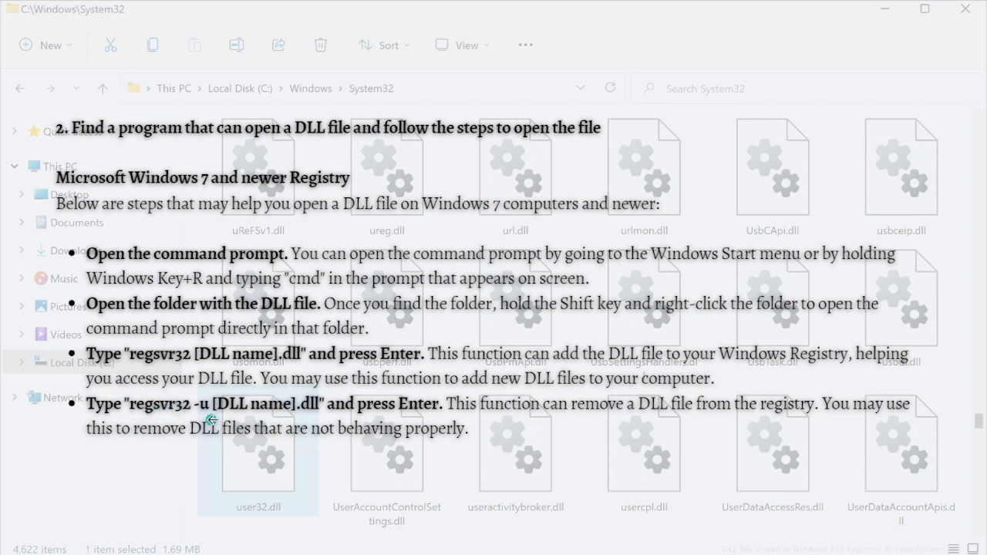
{"action": "mouse_move", "coordinate": [277, 415]}
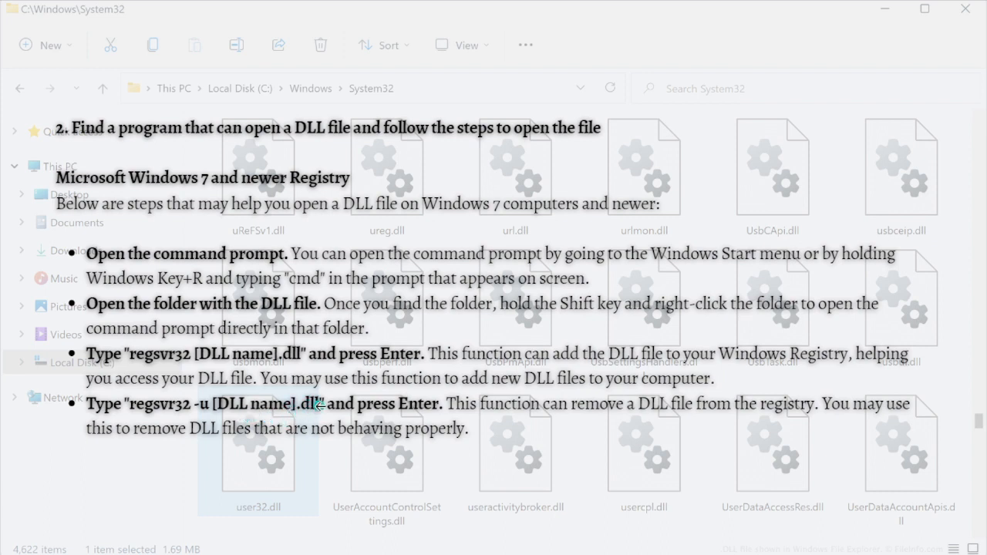
{"action": "mouse_move", "coordinate": [487, 435]}
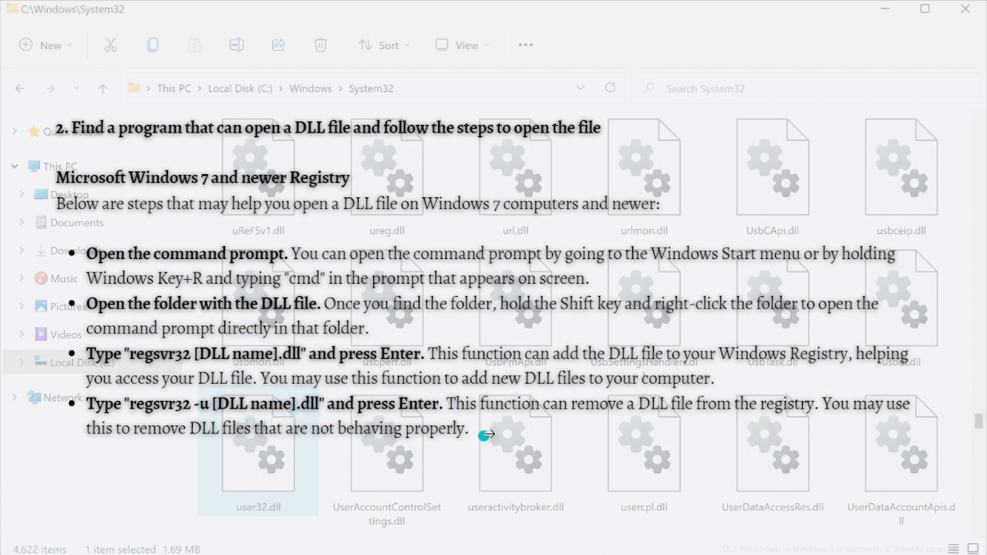
{"action": "mouse_move", "coordinate": [732, 425]}
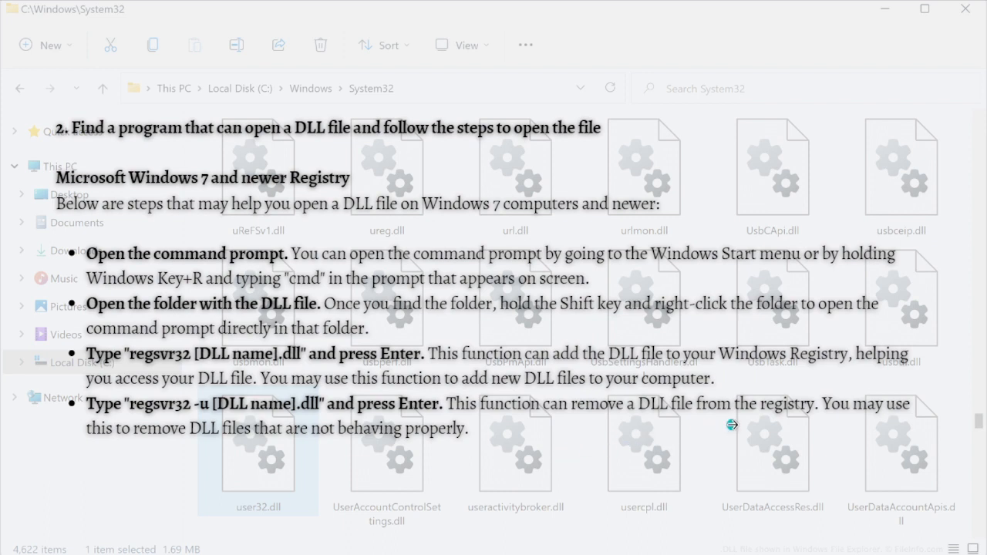
{"action": "mouse_move", "coordinate": [460, 487]}
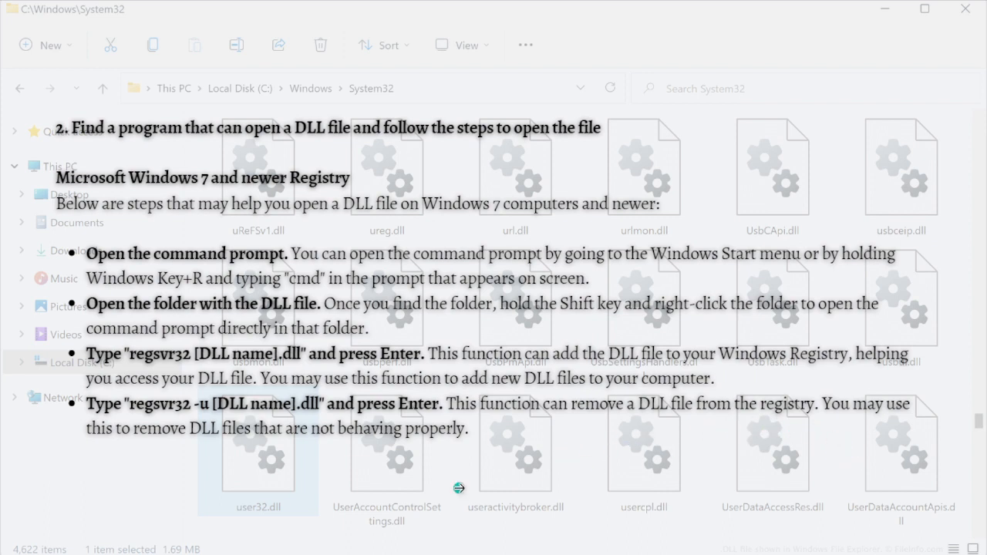
{"action": "mouse_move", "coordinate": [248, 444]}
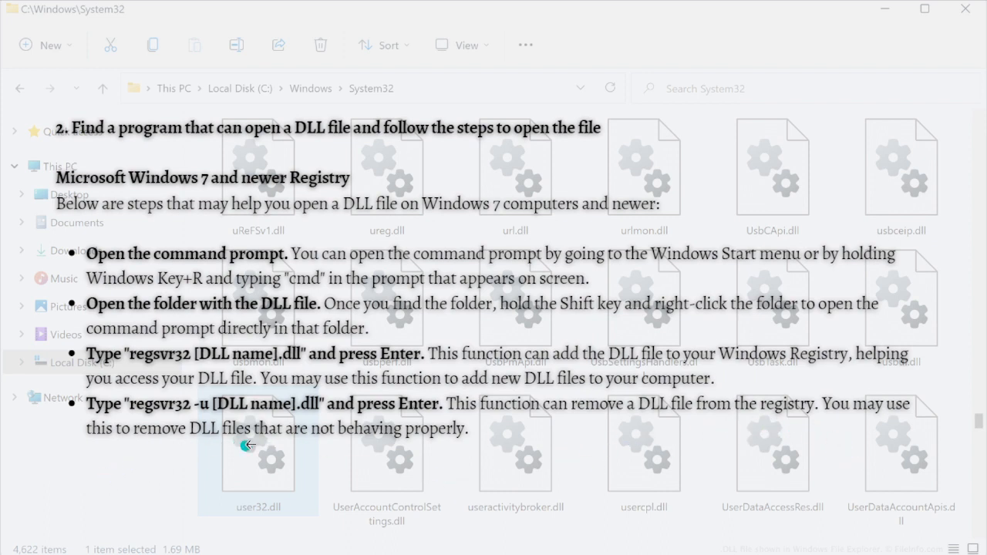
{"action": "mouse_move", "coordinate": [329, 453]}
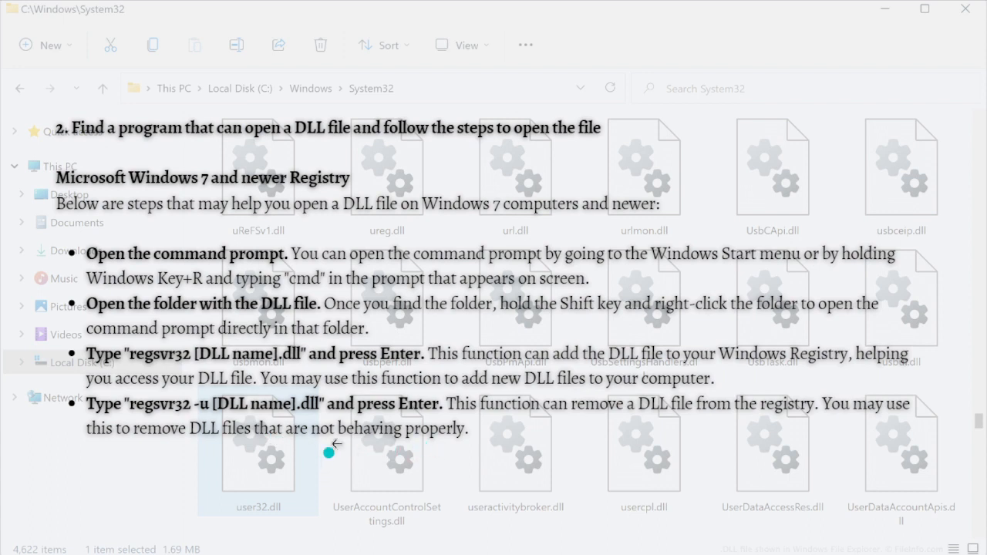
{"action": "mouse_move", "coordinate": [293, 455]}
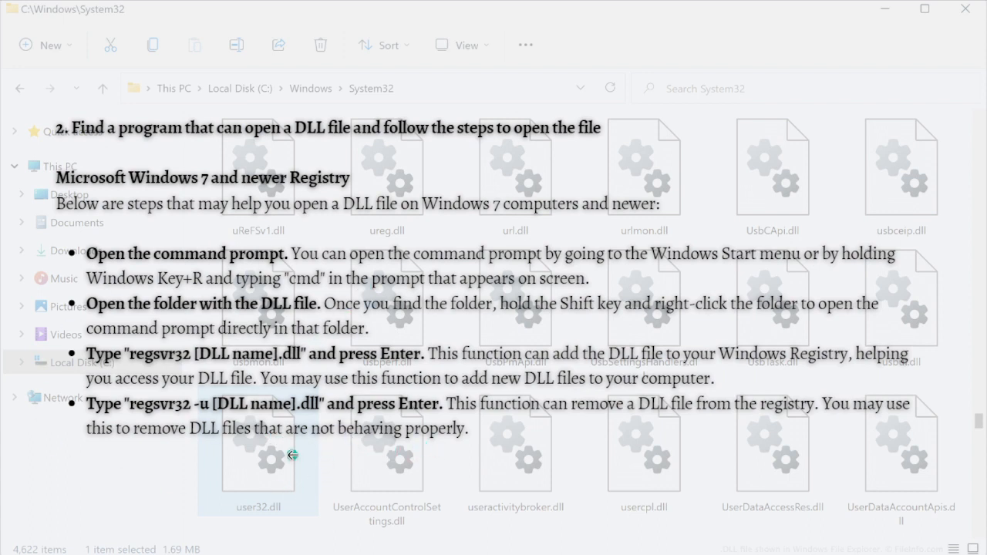
{"action": "mouse_move", "coordinate": [316, 243]}
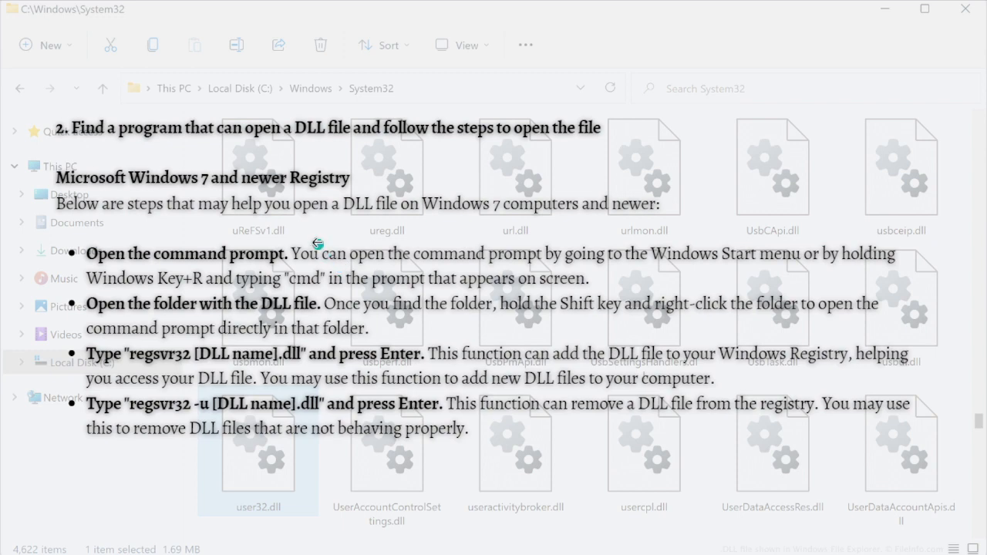
{"action": "mouse_move", "coordinate": [405, 222]}
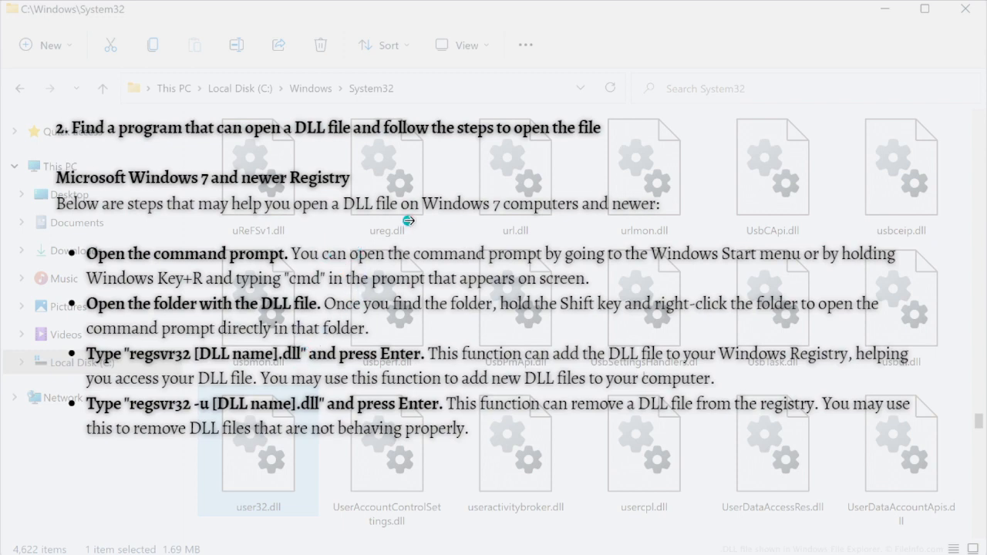
{"action": "mouse_move", "coordinate": [876, 198]}
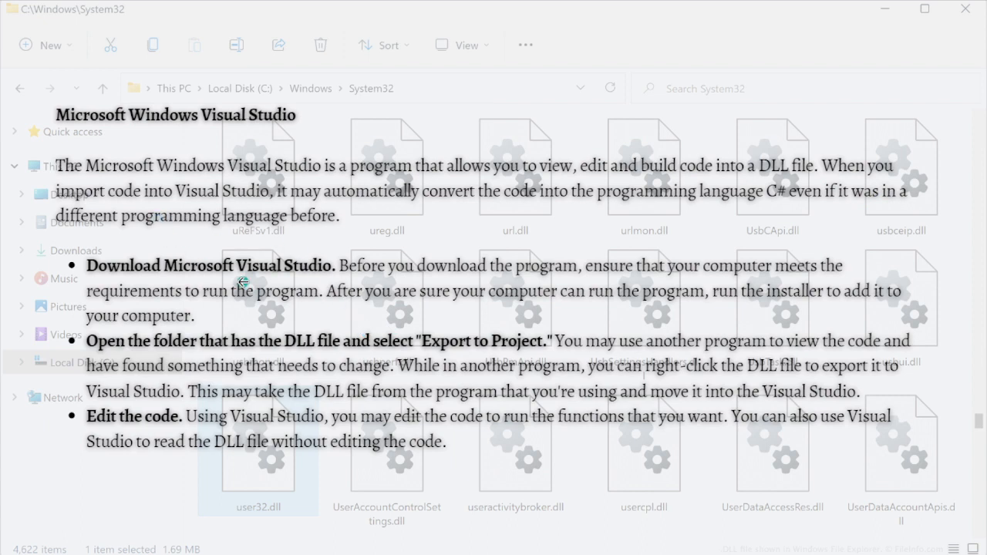
{"action": "mouse_move", "coordinate": [277, 135]}
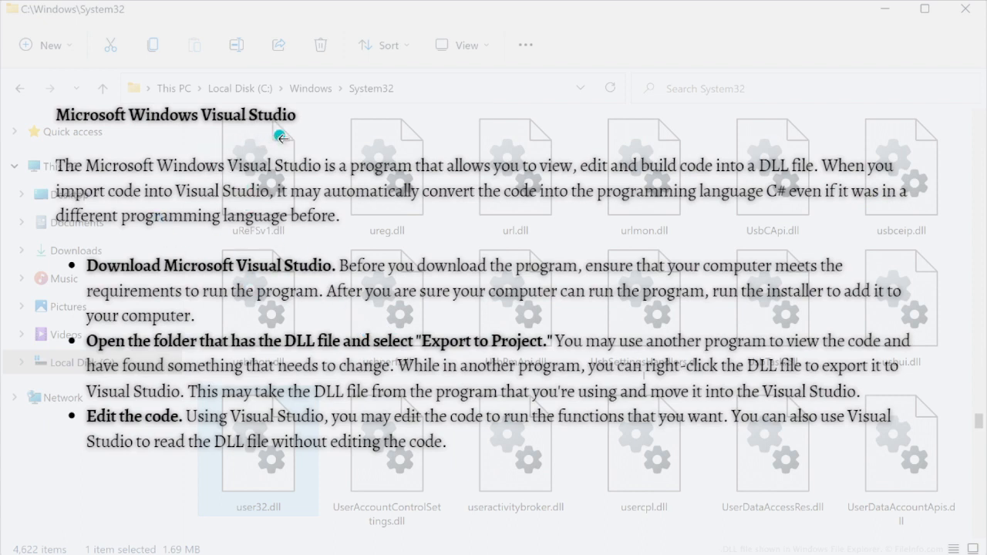
{"action": "mouse_move", "coordinate": [209, 435]}
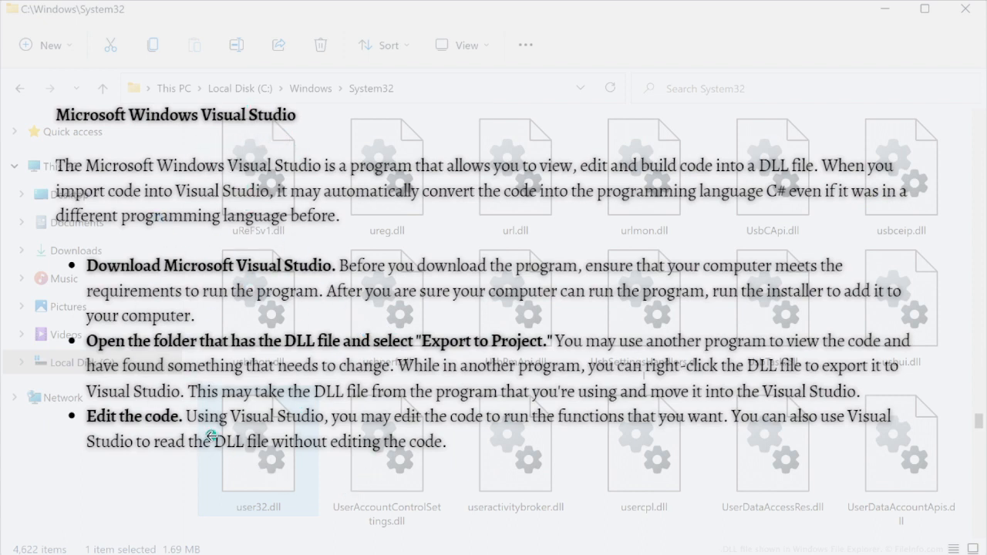
{"action": "mouse_move", "coordinate": [711, 248]}
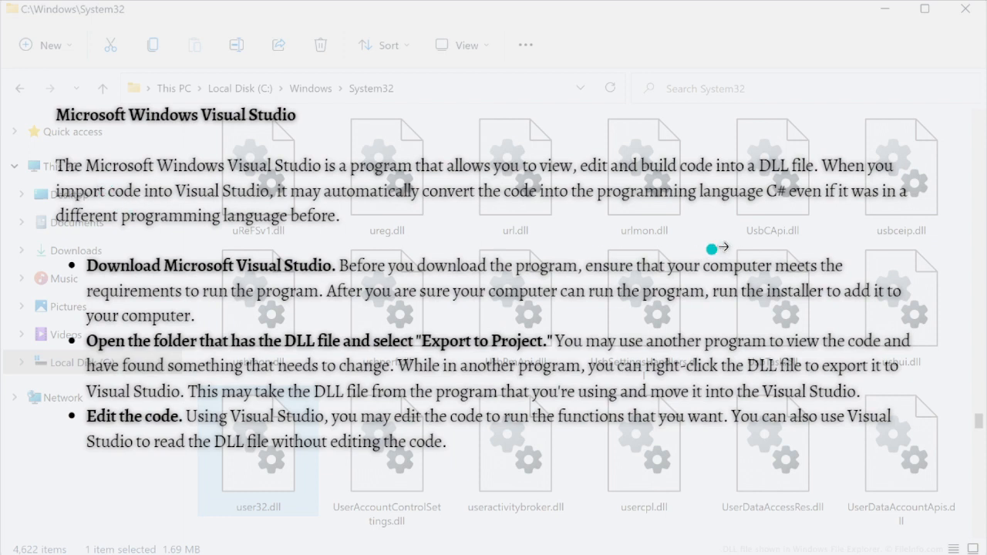
{"action": "mouse_move", "coordinate": [378, 183]}
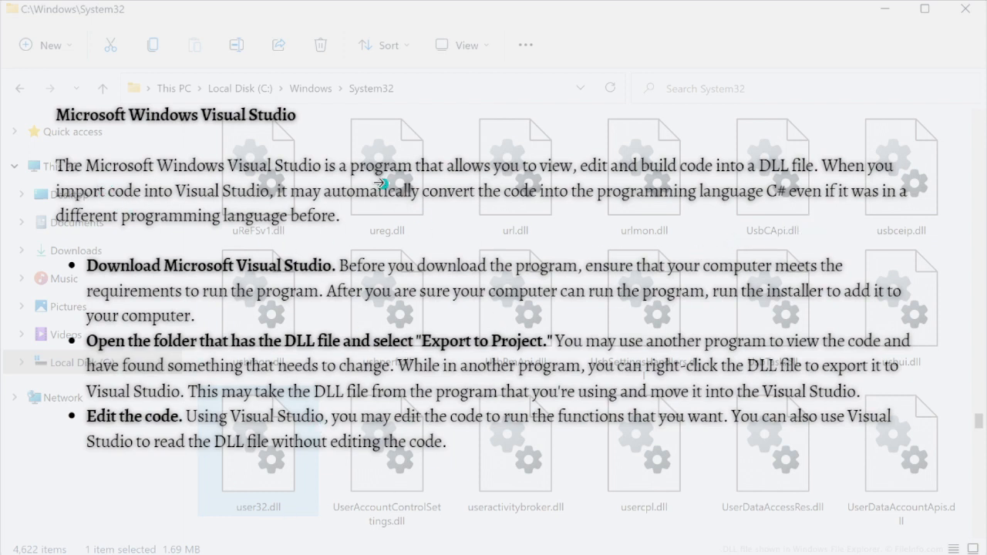
{"action": "mouse_move", "coordinate": [902, 457]}
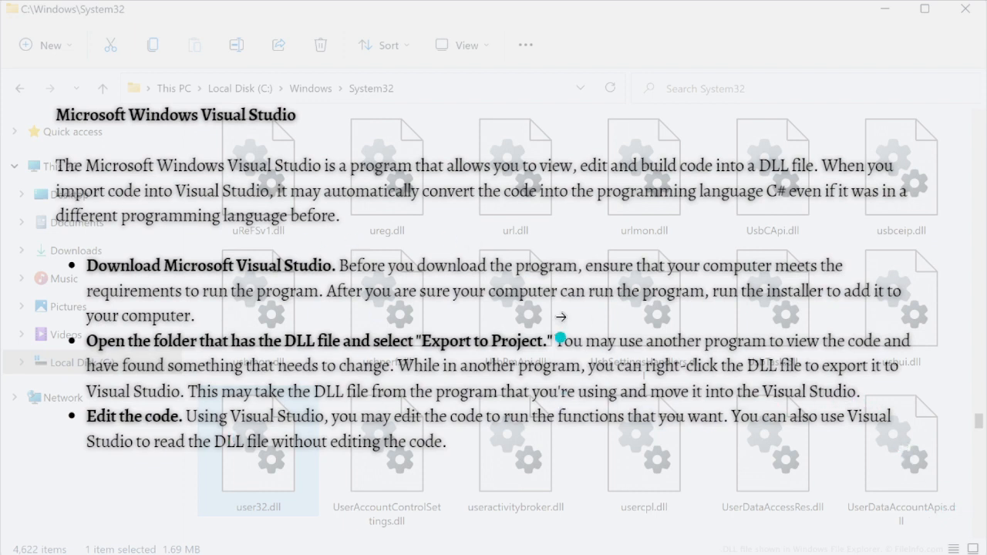
{"action": "mouse_move", "coordinate": [152, 131]}
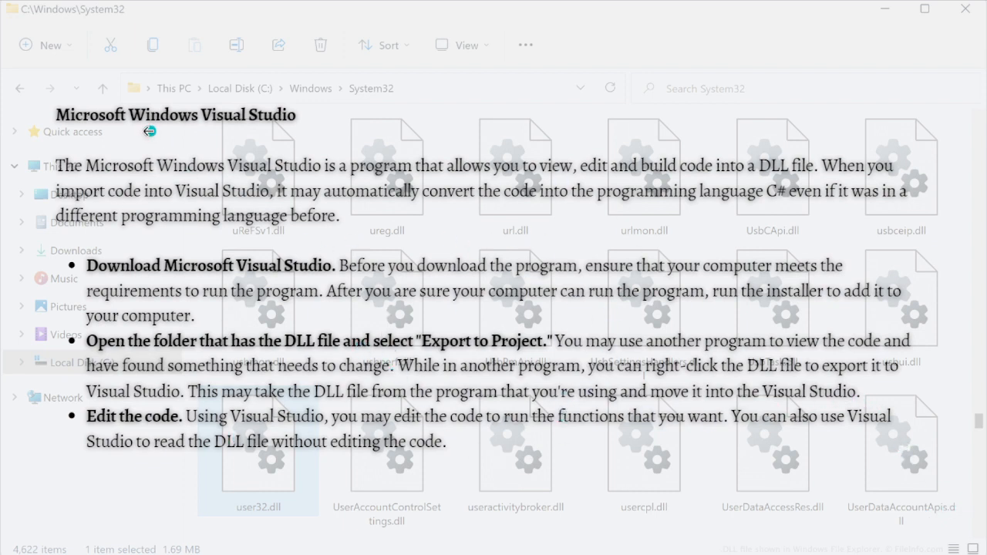
{"action": "mouse_move", "coordinate": [188, 130]}
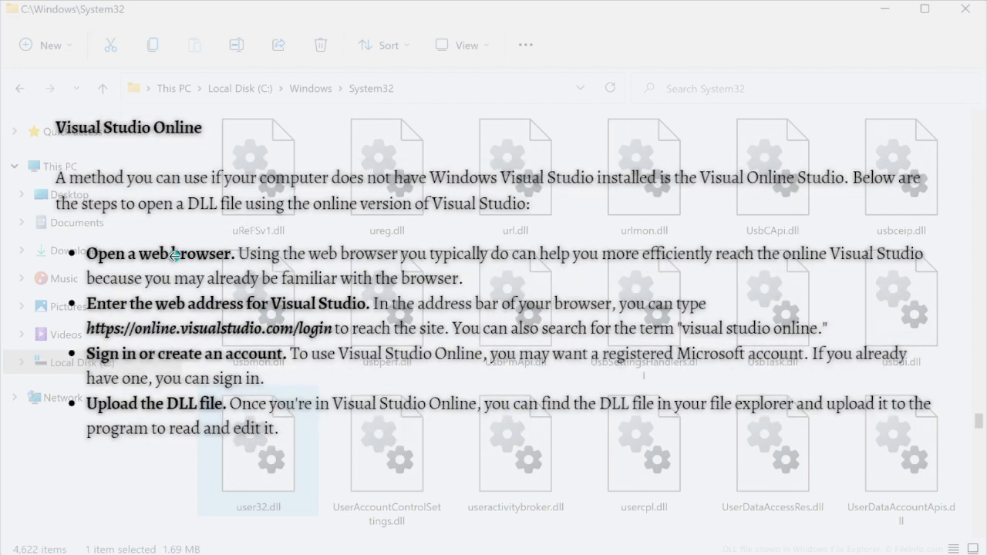
{"action": "mouse_move", "coordinate": [285, 327]}
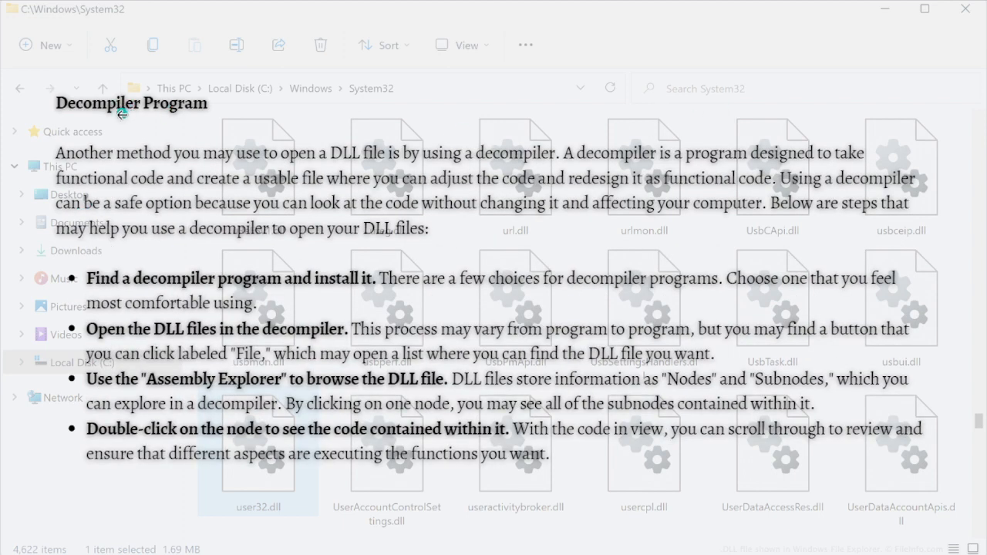
{"action": "mouse_move", "coordinate": [327, 380]}
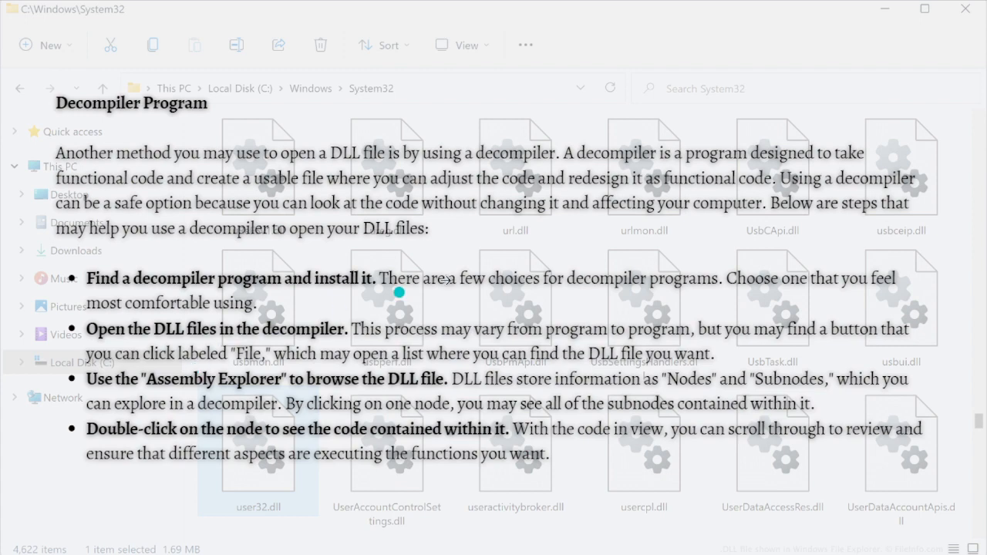
{"action": "mouse_move", "coordinate": [847, 105]}
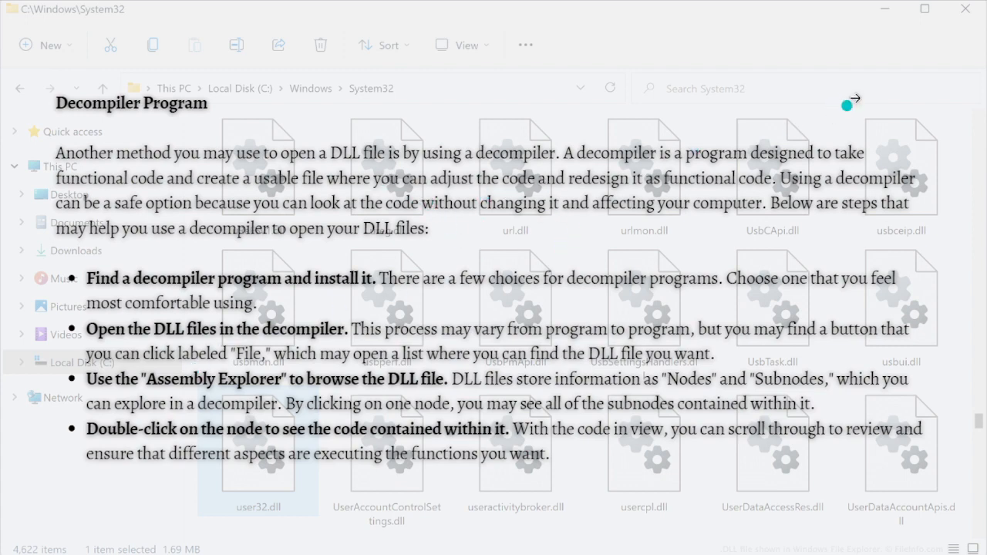
{"action": "mouse_move", "coordinate": [775, 132]}
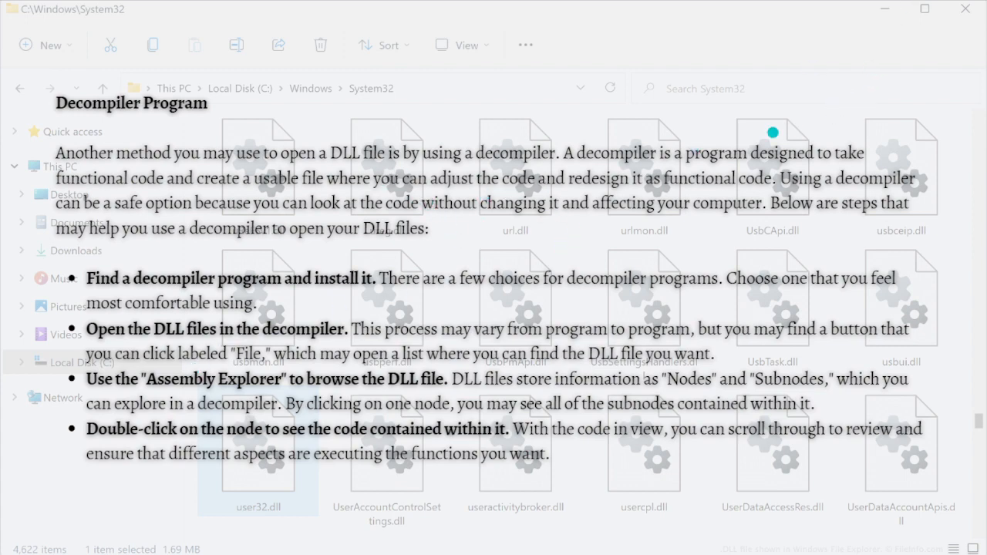